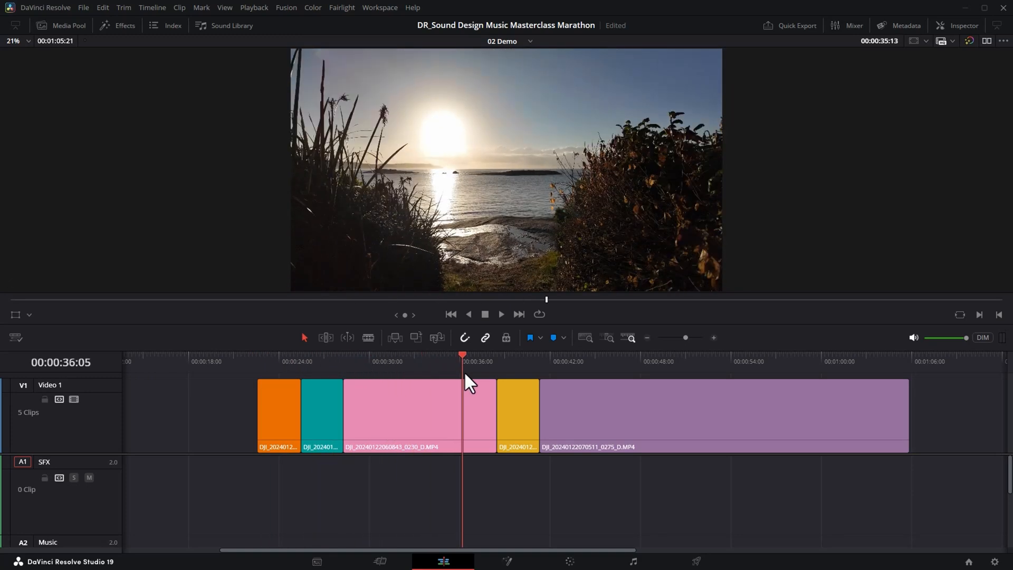
# Step: Locate the walking shot, search Epidemic Sound SFX for 'footsteps' and audition the gravel steps results
pyautogui.click(595, 356)
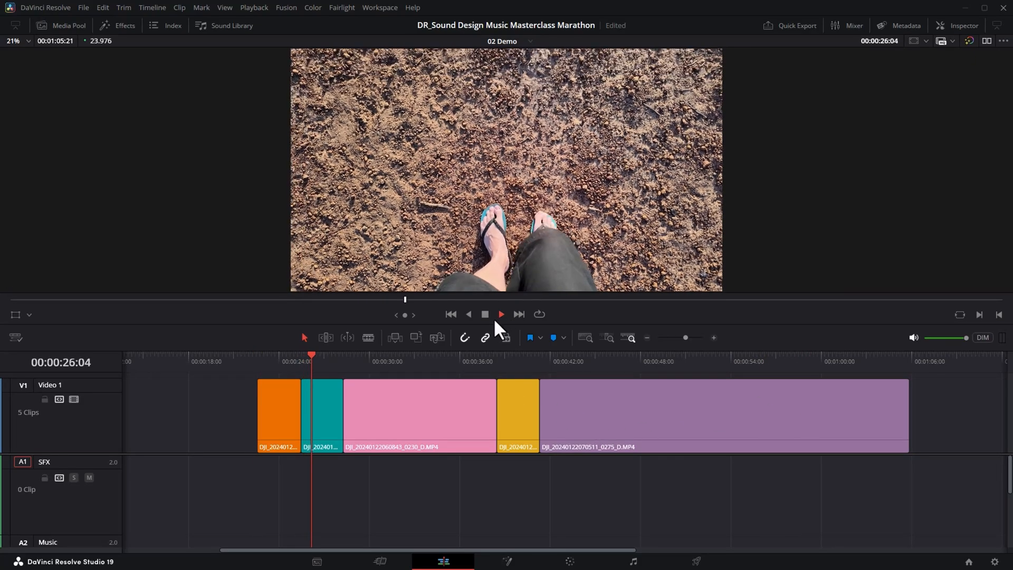
pyautogui.click(500, 314)
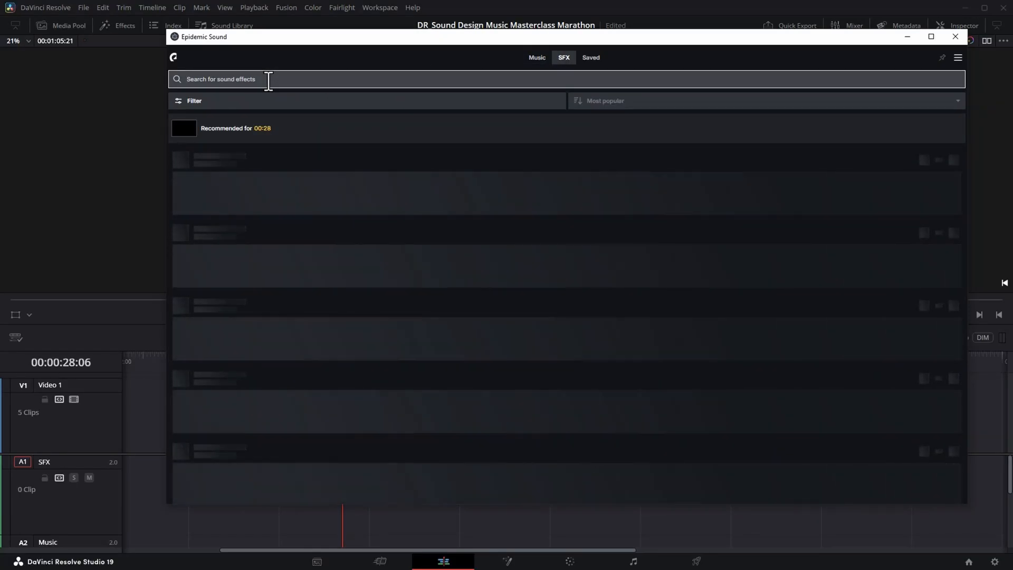
pyautogui.write('footsteps')
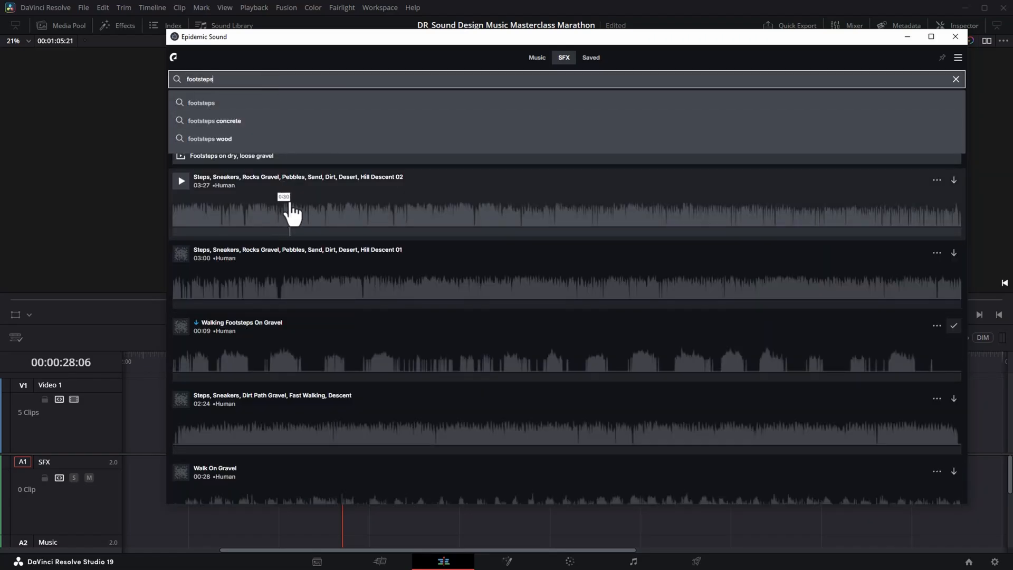
pyautogui.click(181, 180)
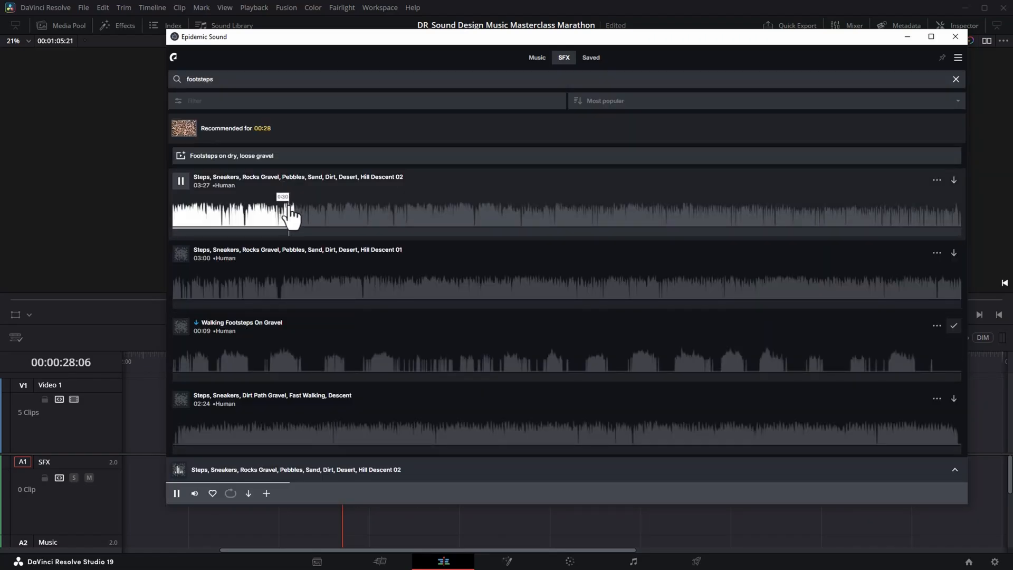
pyautogui.click(180, 330)
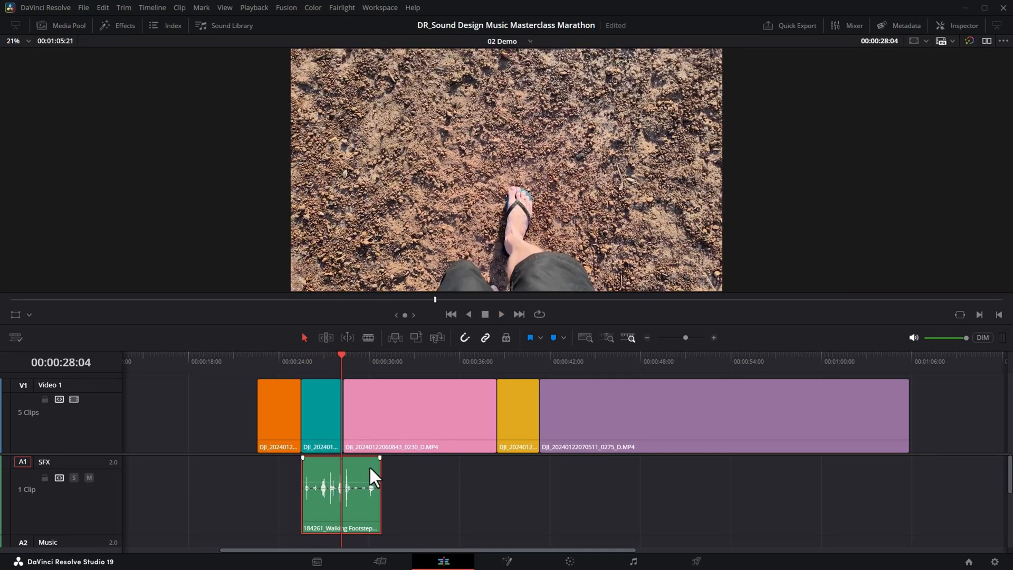
# Step: Change the footsteps clip speed to 80% via Change Clip Speed and play it back
pyautogui.rightClick(371, 475)
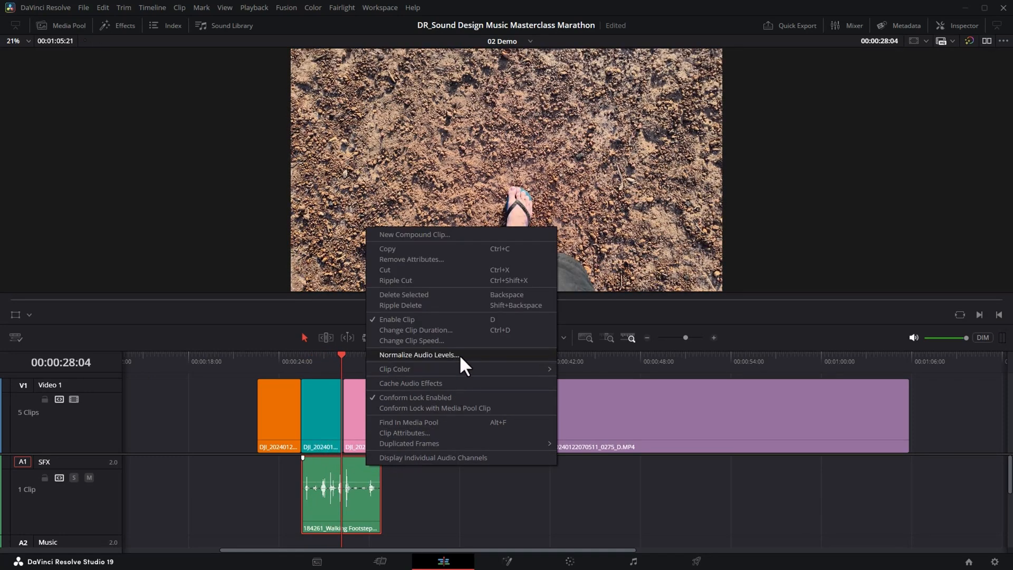
pyautogui.click(410, 341)
pyautogui.write('80')
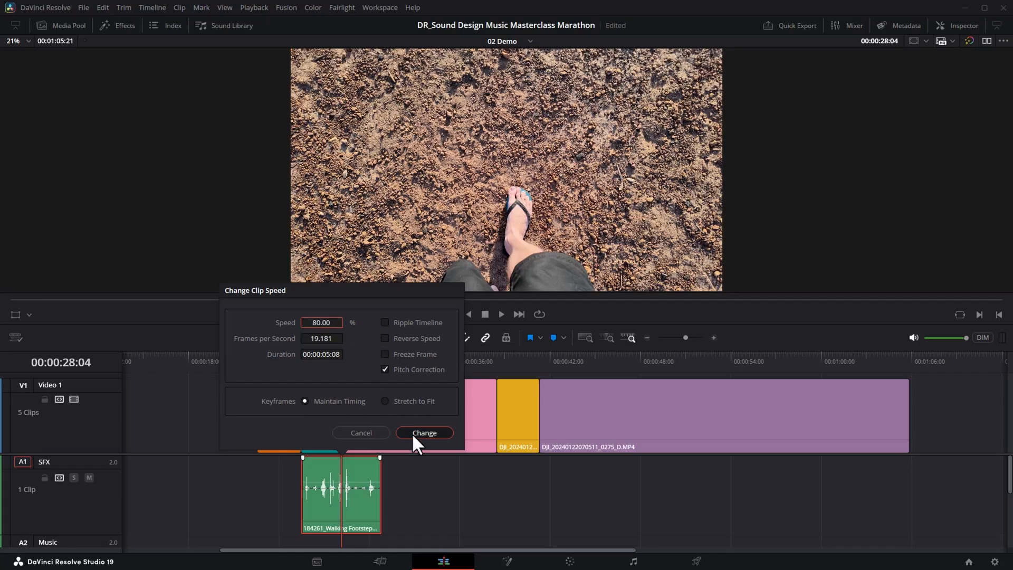
pyautogui.click(423, 433)
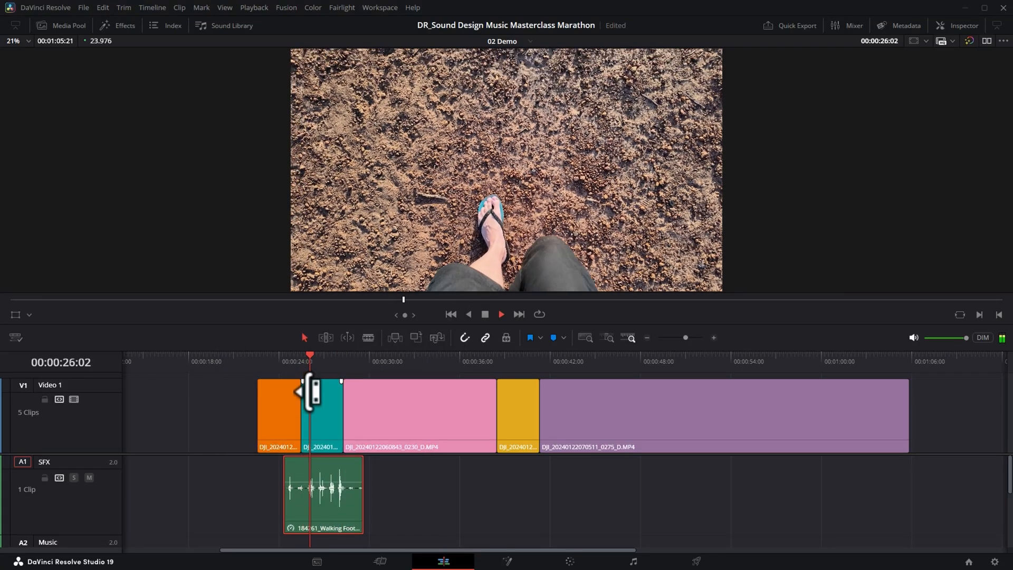
pyautogui.click(500, 315)
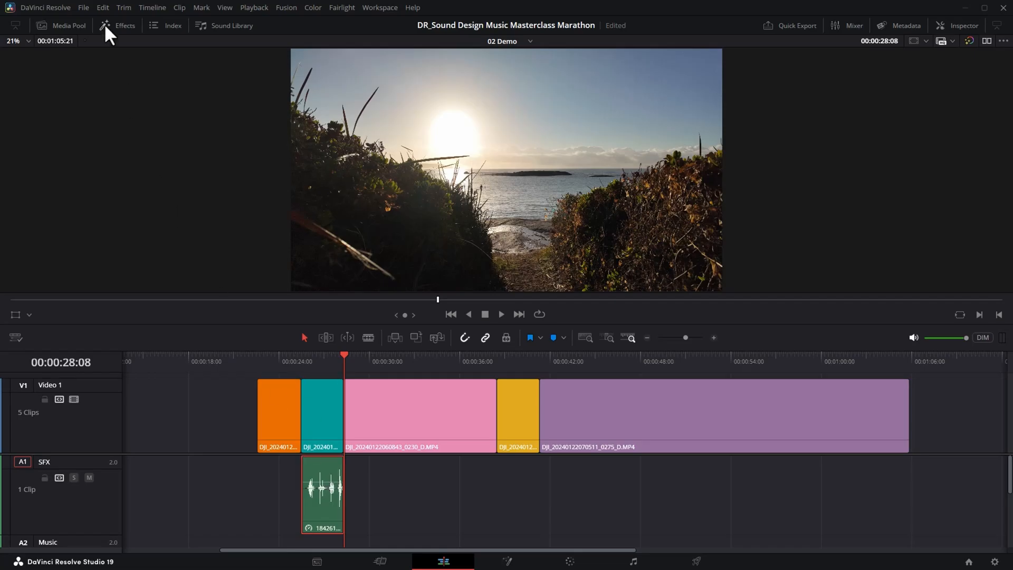
# Step: Add Fairlight Reverb to the footsteps clip, trying Concert Hall and Vocal Width before settling on Plate
pyautogui.click(123, 25)
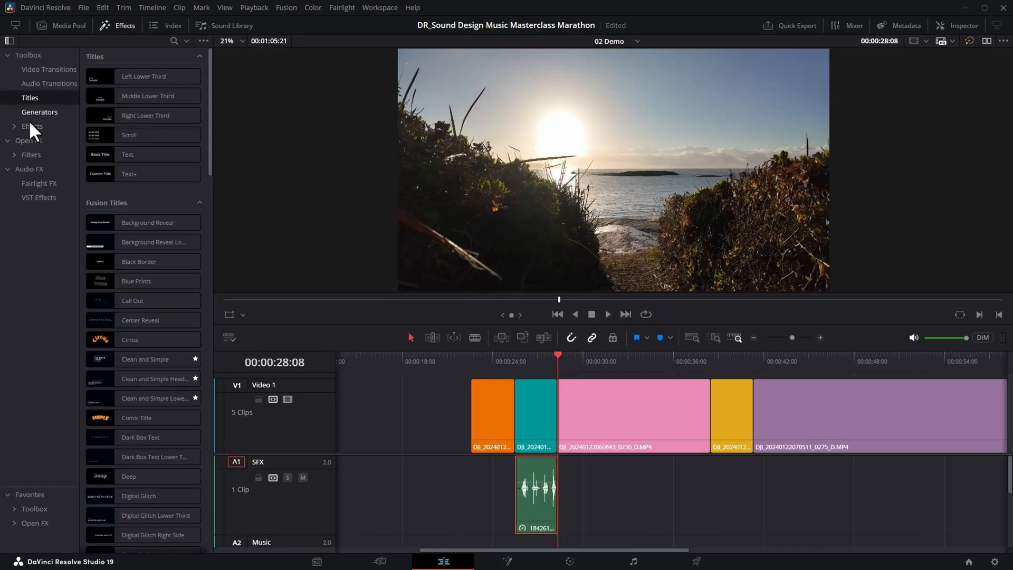
pyautogui.click(39, 182)
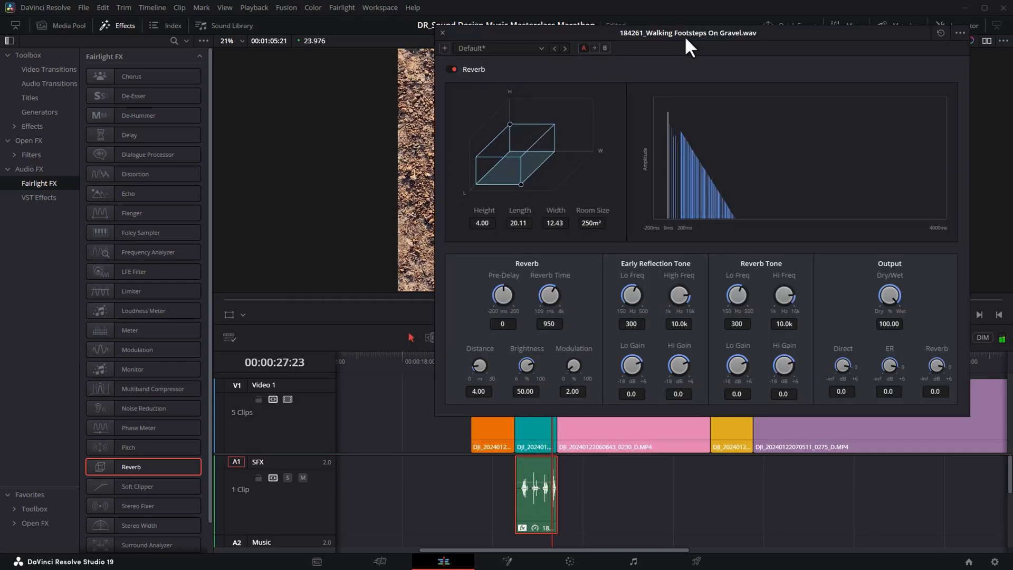
pyautogui.click(497, 48)
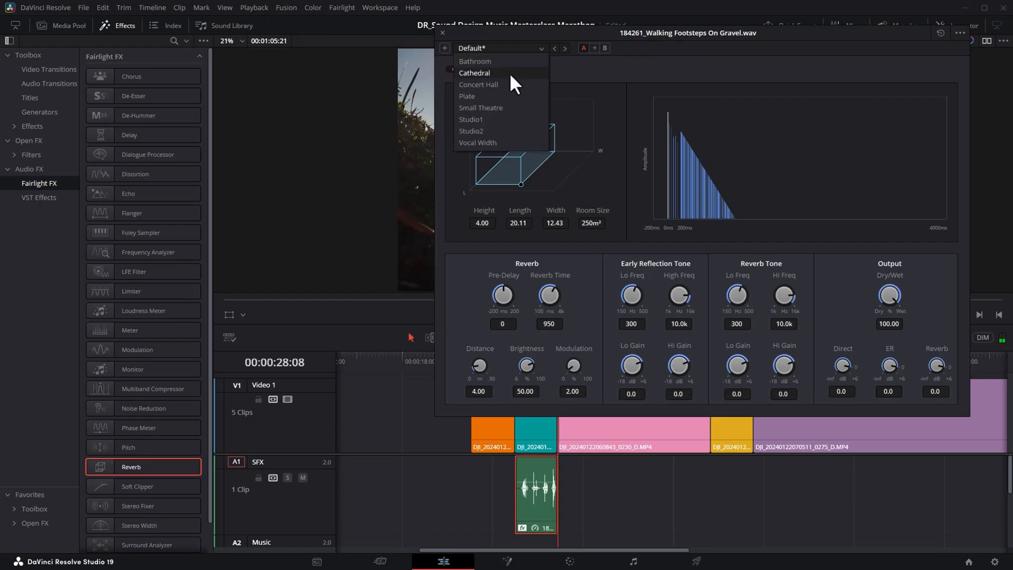
pyautogui.click(478, 85)
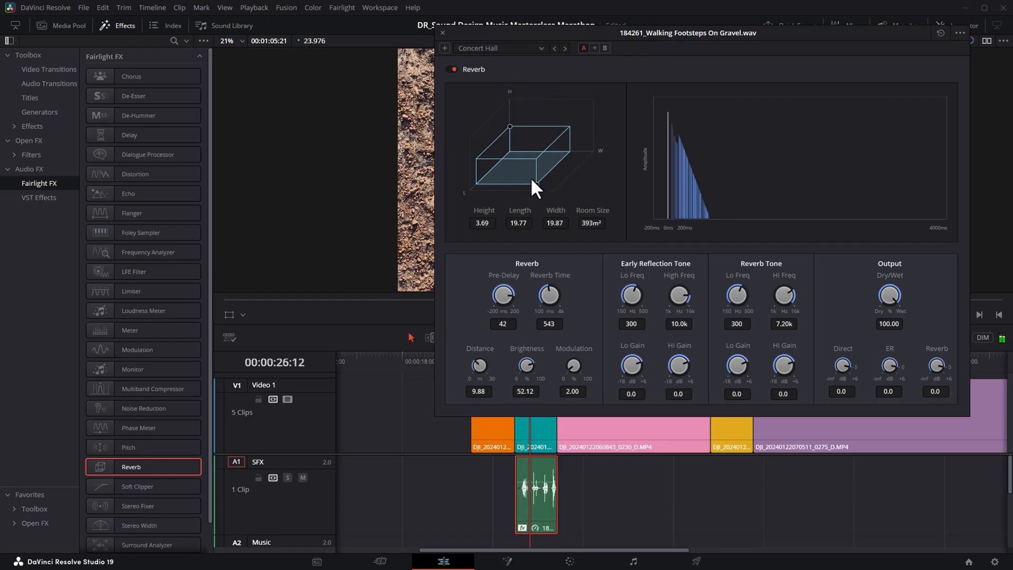
pyautogui.click(498, 48)
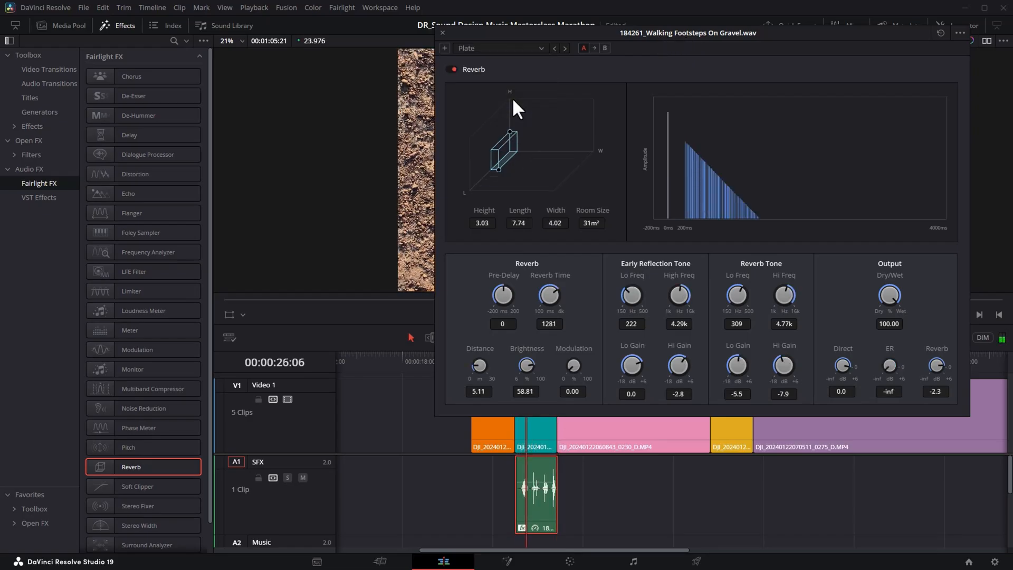
pyautogui.click(497, 47)
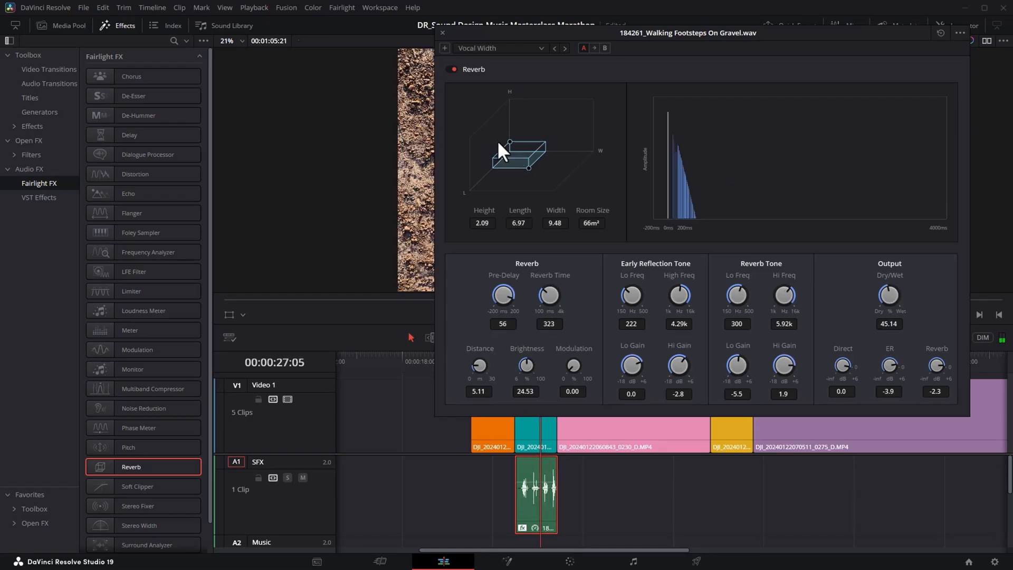
pyautogui.moveTo(552, 74)
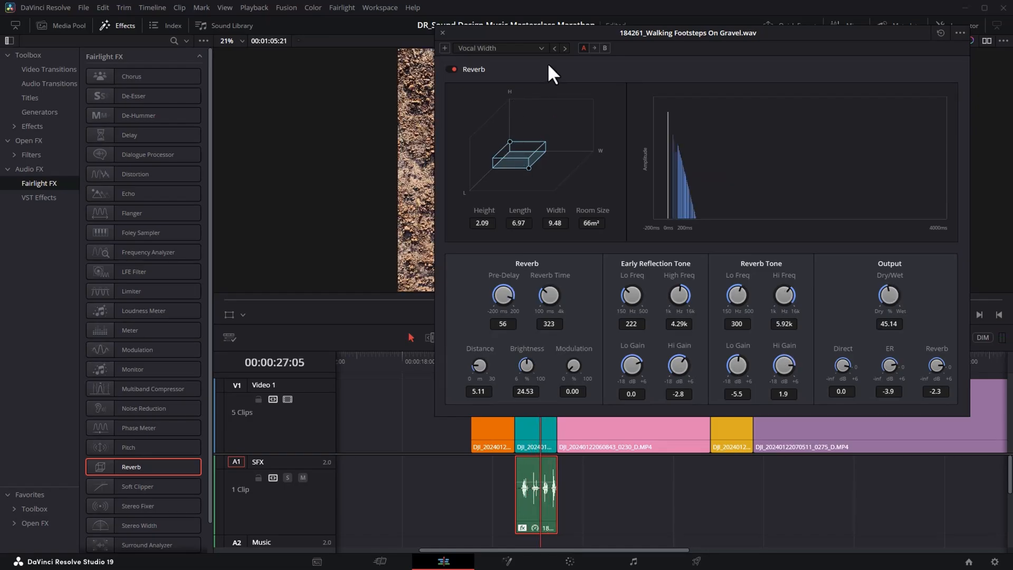
pyautogui.click(499, 47)
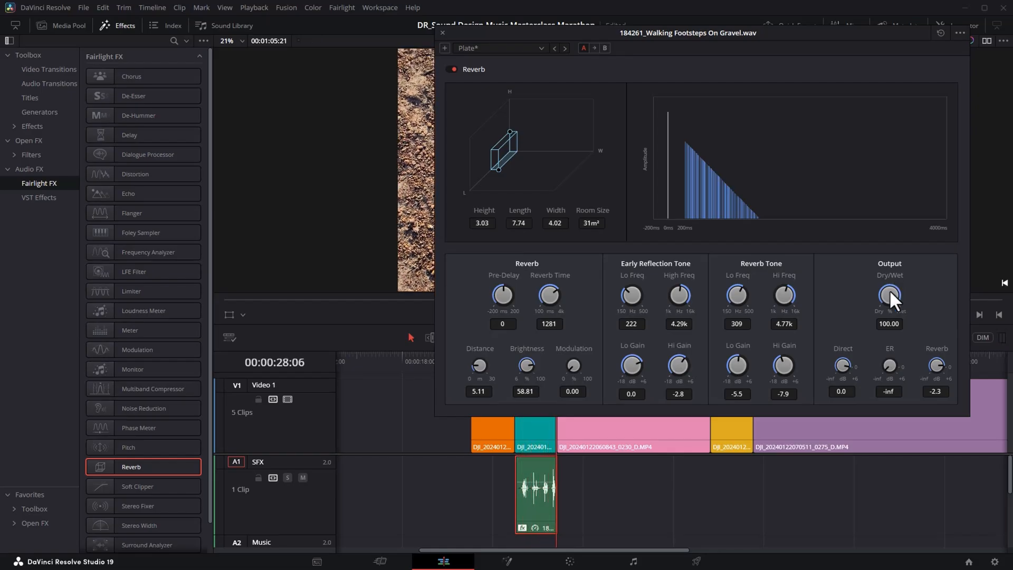
# Step: Dial the Plate reverb's dry/wet mix down in stages to about 21.5%
pyautogui.moveTo(890, 295); pyautogui.dragTo(890, 301)
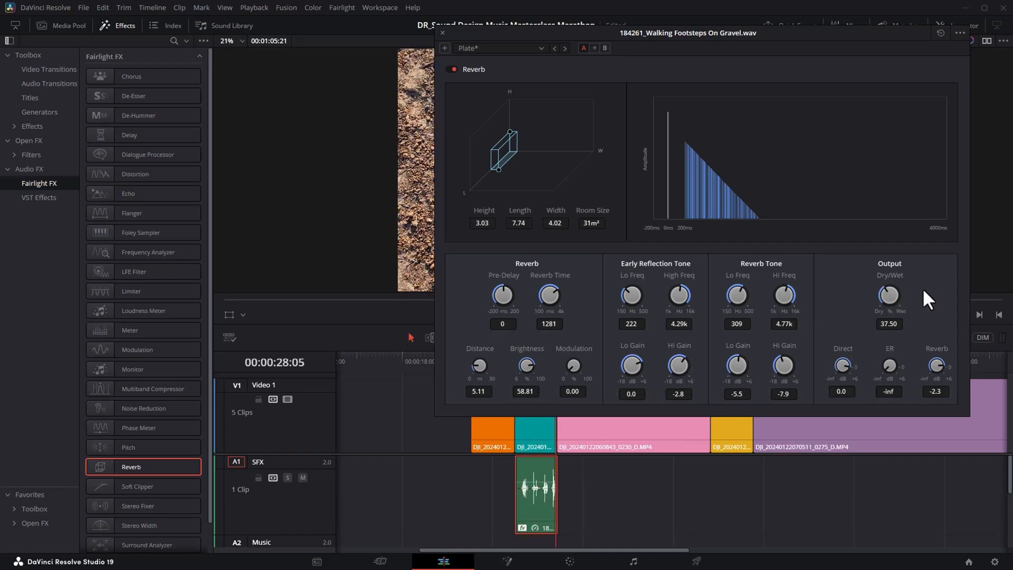
pyautogui.moveTo(889, 296); pyautogui.dragTo(889, 307)
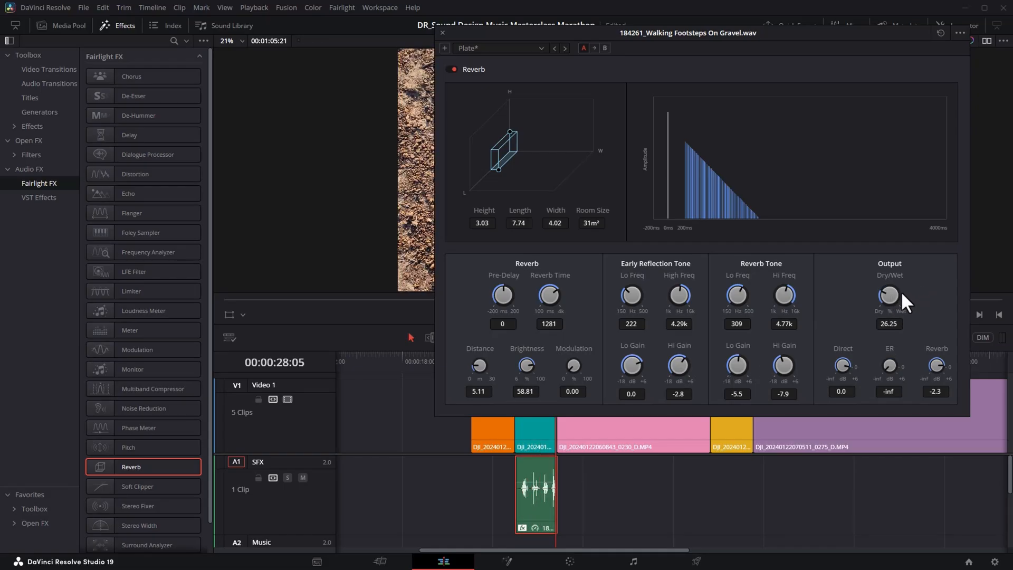
pyautogui.moveTo(888, 296); pyautogui.dragTo(899, 305)
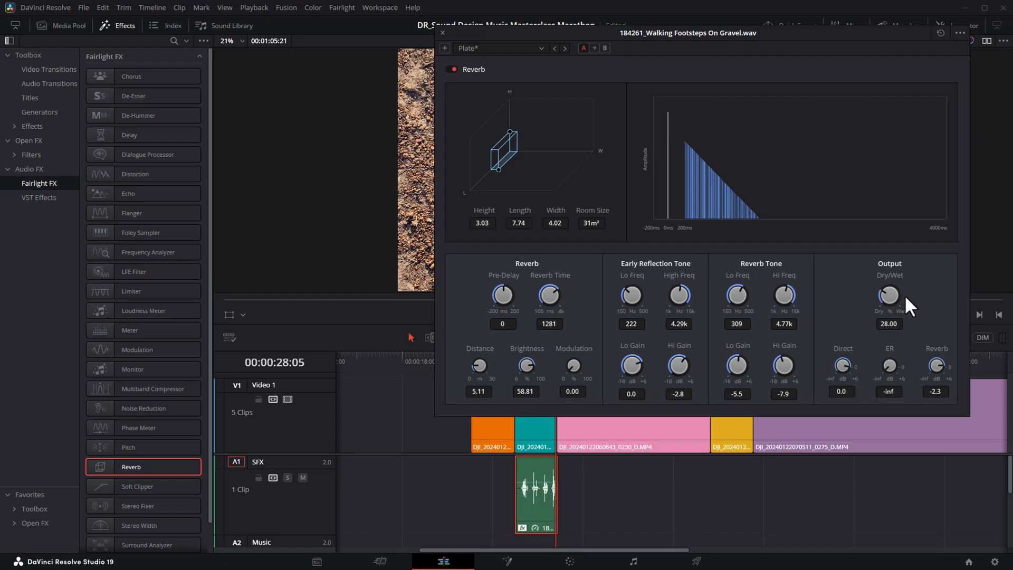
pyautogui.moveTo(889, 296); pyautogui.dragTo(889, 304)
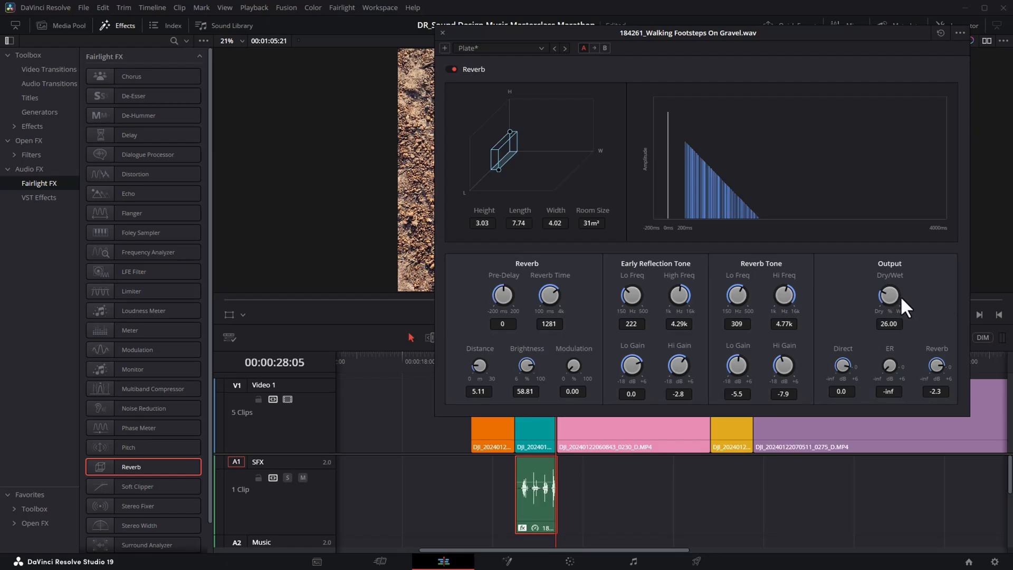
pyautogui.moveTo(888, 296); pyautogui.dragTo(889, 317)
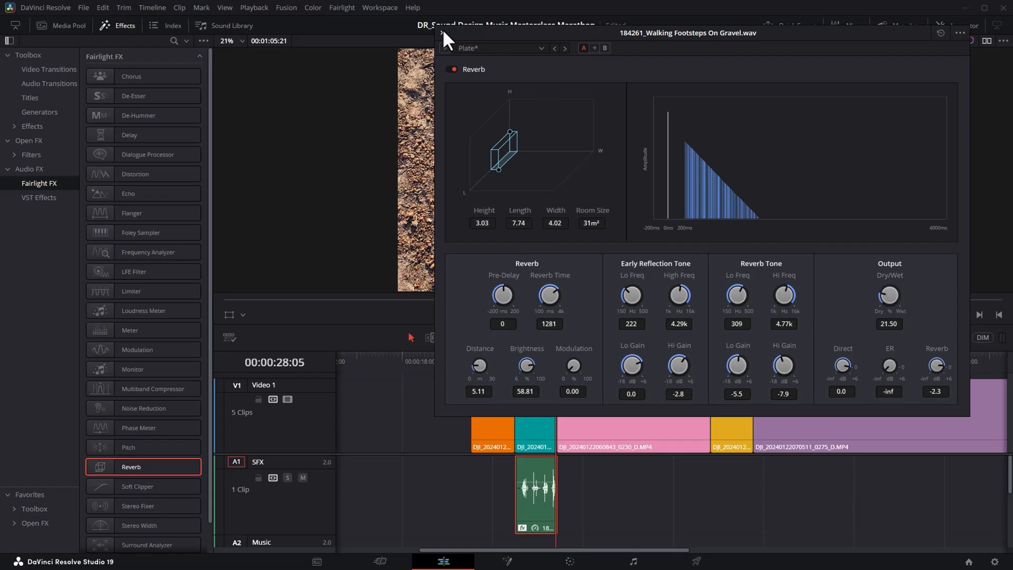
# Step: Close the reverb settings, listen back to the footsteps, and return to the Epidemic Sound browser
pyautogui.click(442, 33)
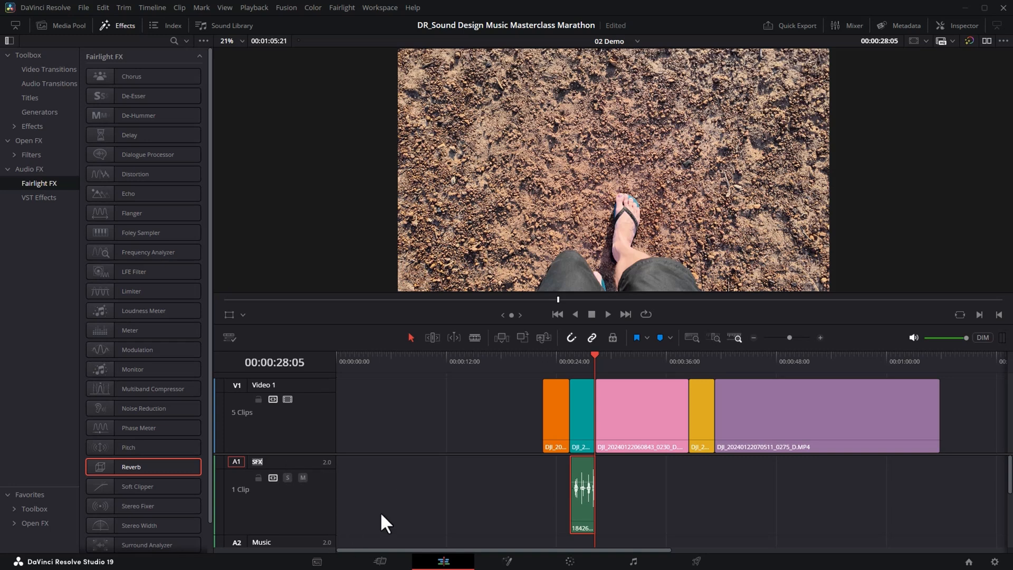
pyautogui.click(606, 315)
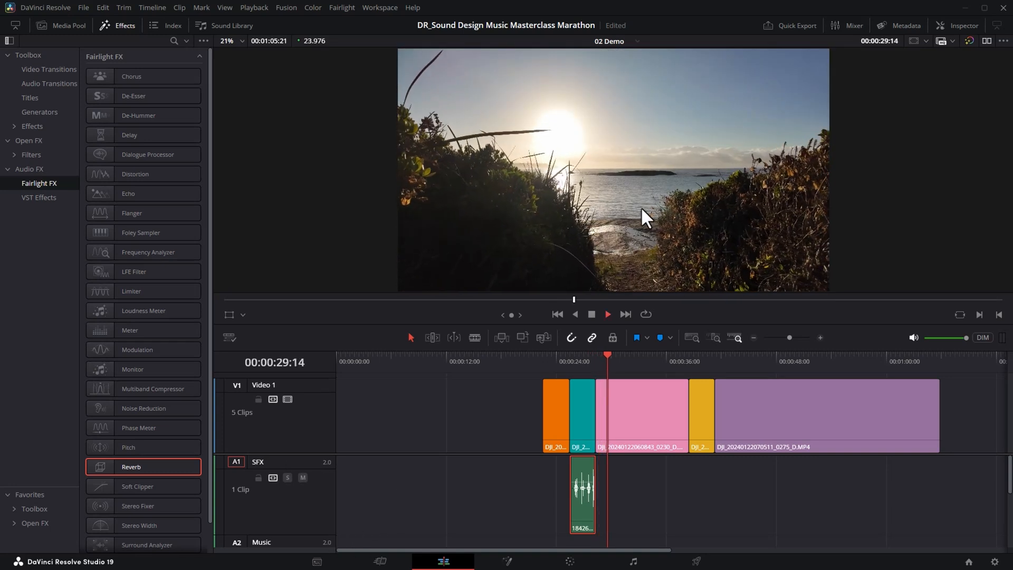
pyautogui.click(606, 315)
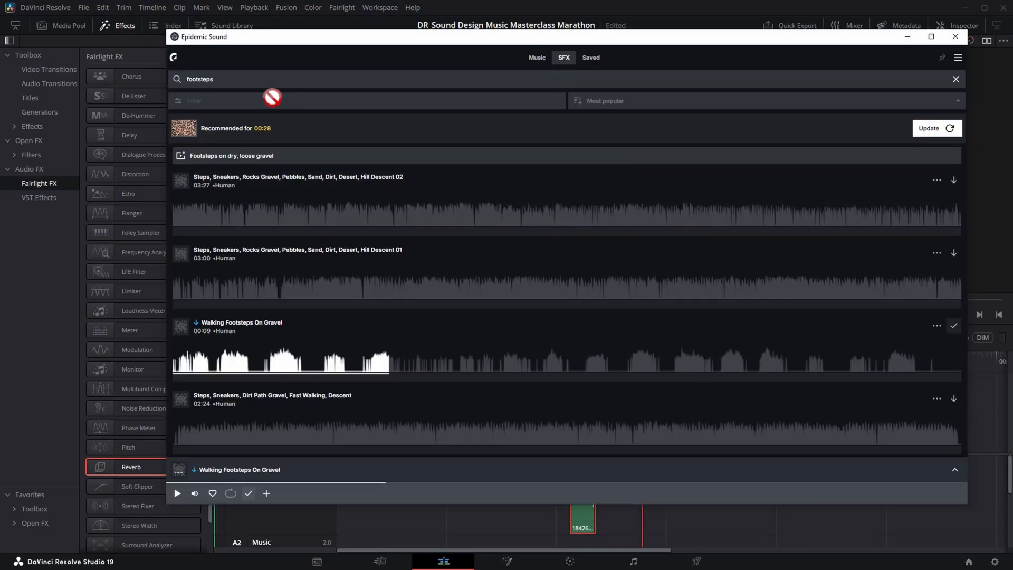
# Step: Search SFX for 'waves lapping' and add the Waves, Lake, Lapping sound after the footsteps
pyautogui.write('wa')
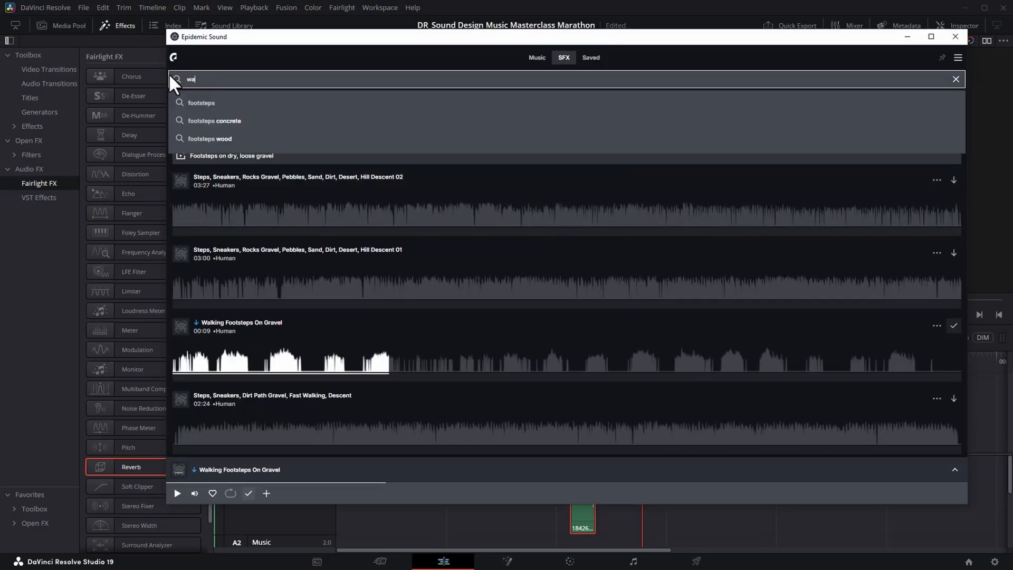
pyautogui.write('waves lapping')
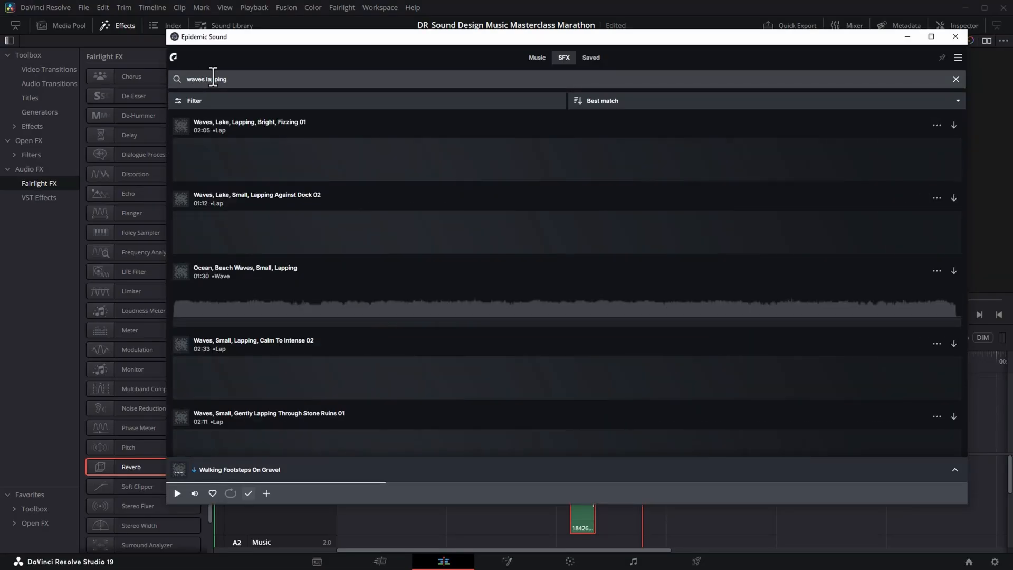
pyautogui.click(180, 126)
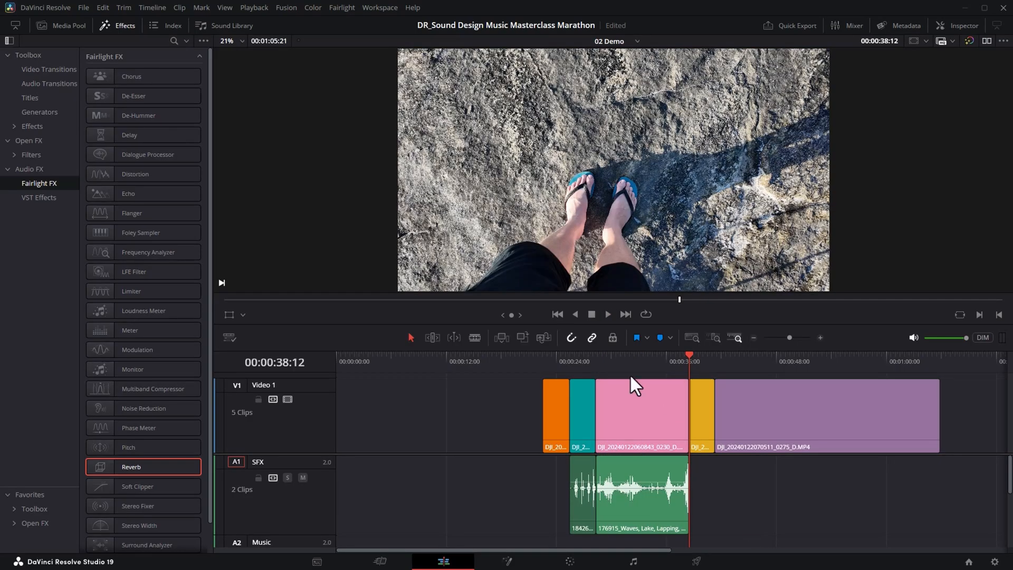
# Step: Preview the footsteps and lapping waves together on the SFX track
pyautogui.click(606, 315)
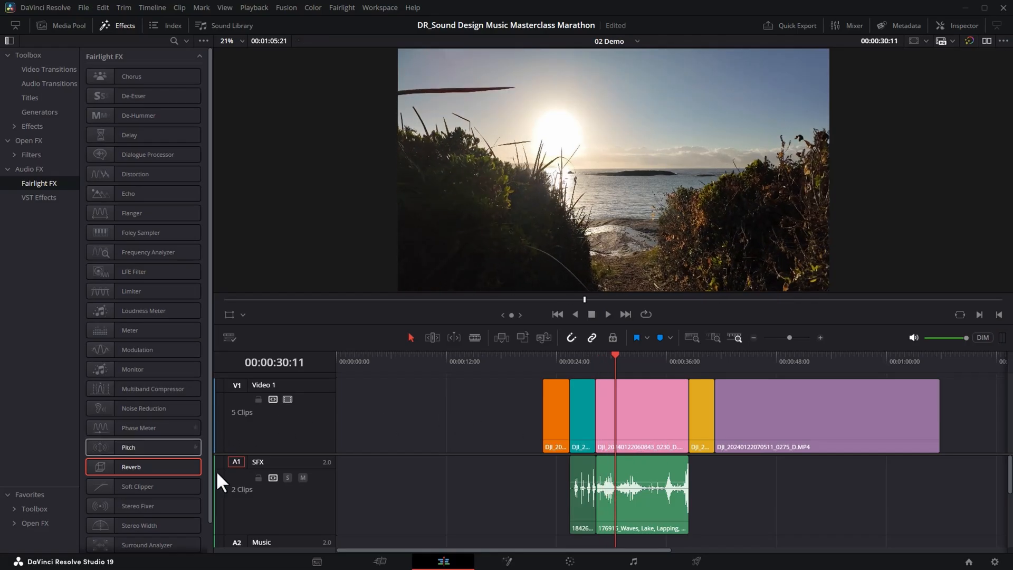
pyautogui.moveTo(286, 526)
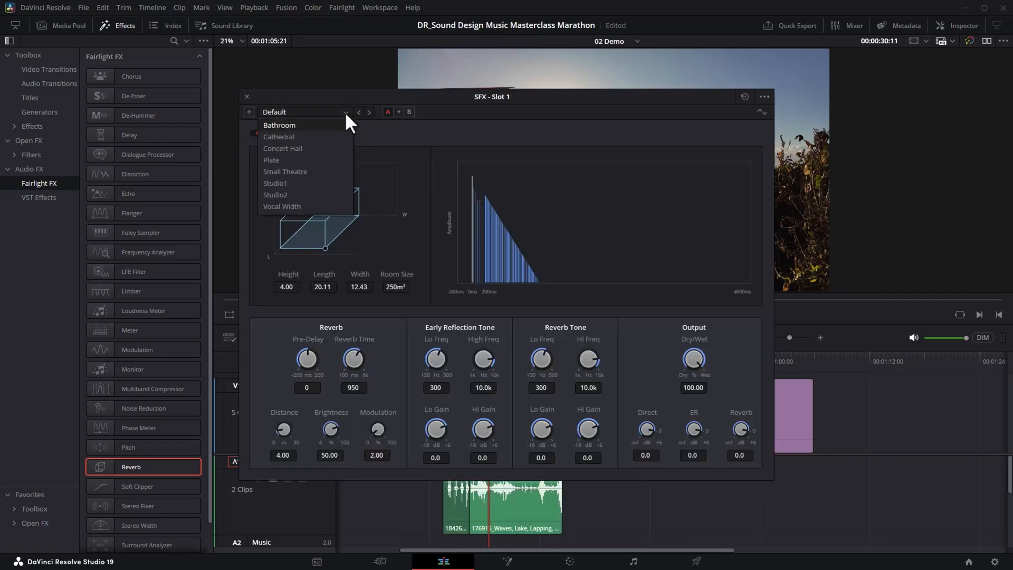
# Step: Set the SFX track reverb to Cathedral with the wet mix lowered to about 20.5
pyautogui.click(279, 136)
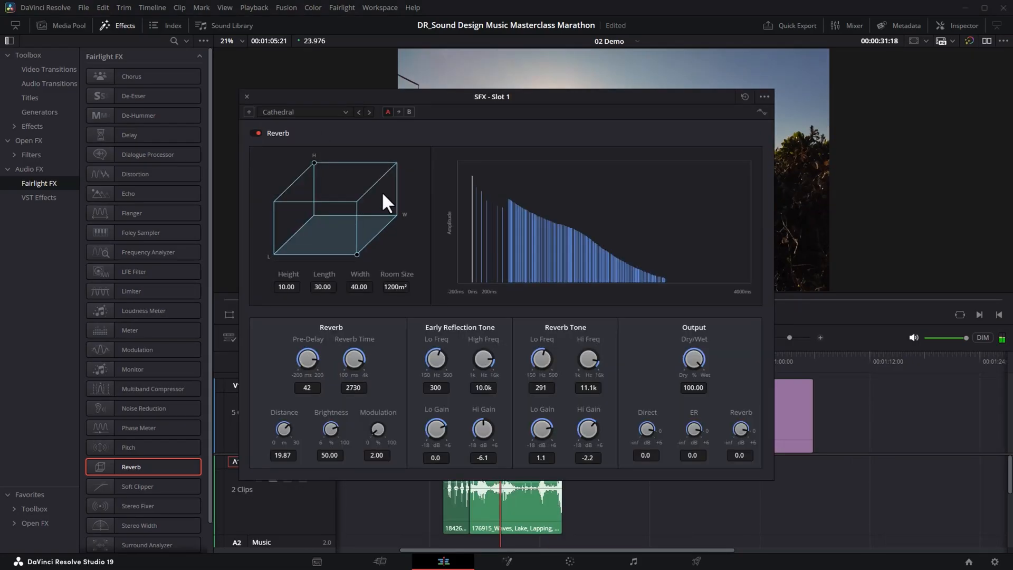
pyautogui.moveTo(693, 359); pyautogui.dragTo(692, 374)
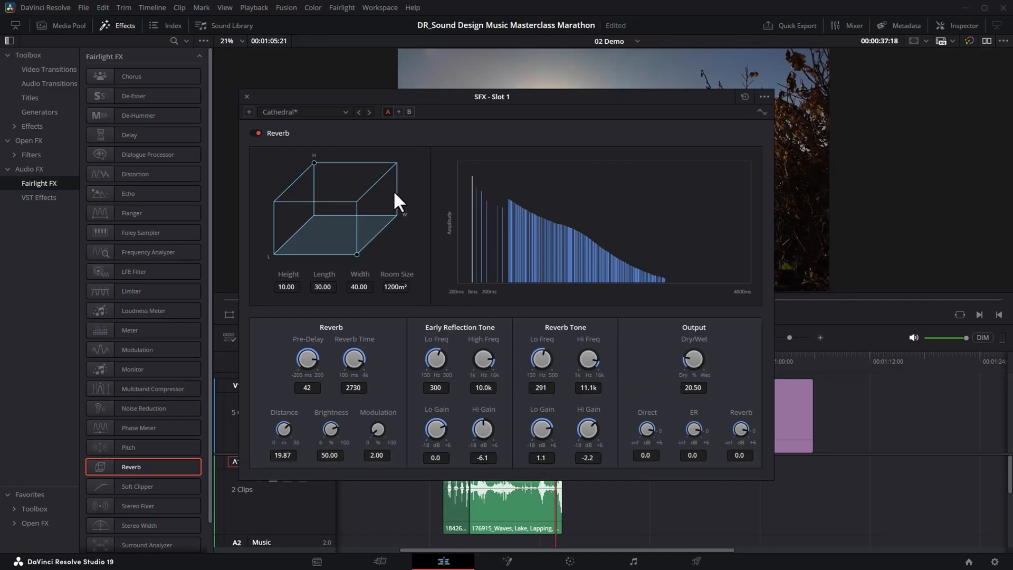
pyautogui.click(246, 97)
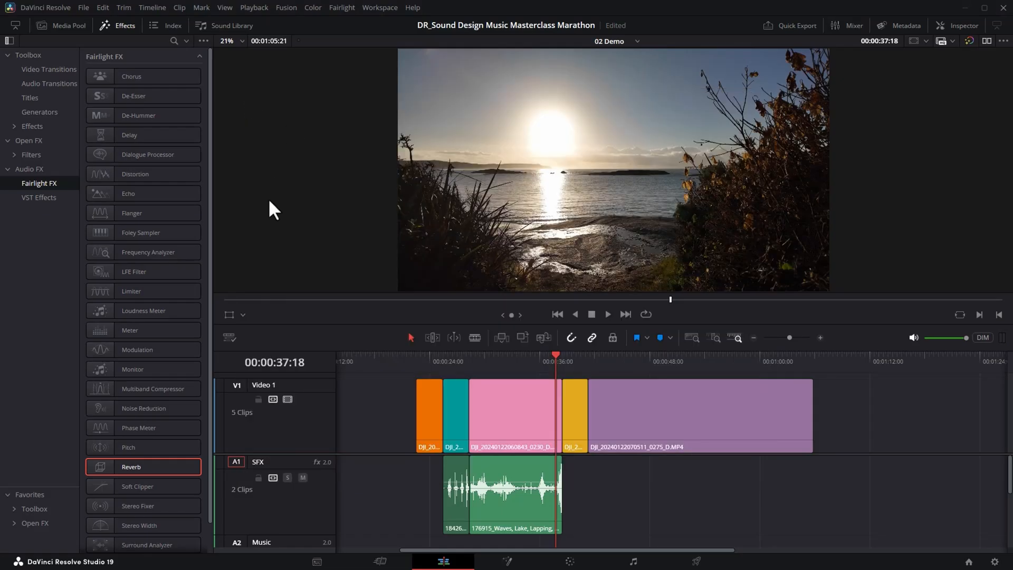
pyautogui.moveTo(450, 369)
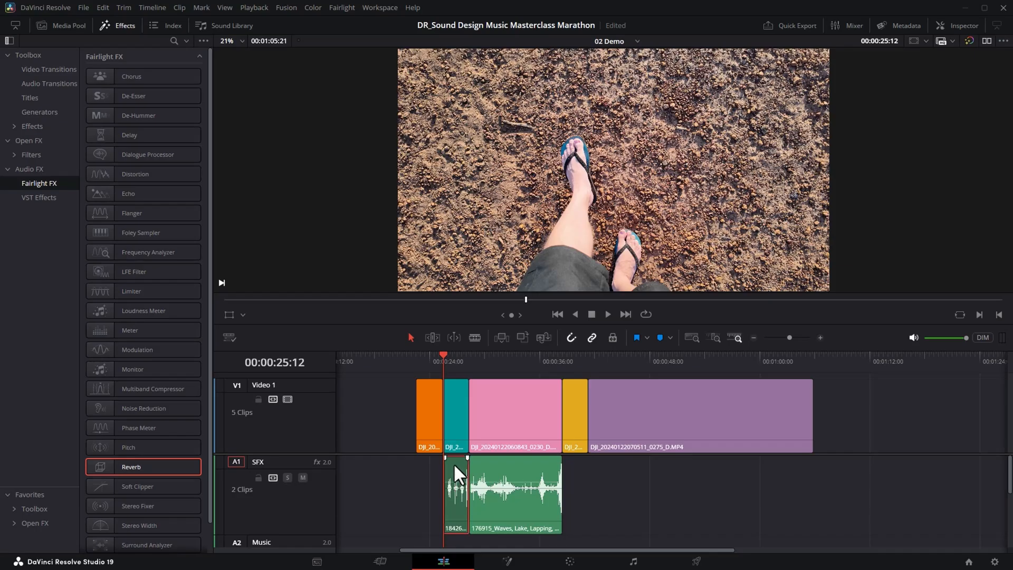
pyautogui.click(606, 315)
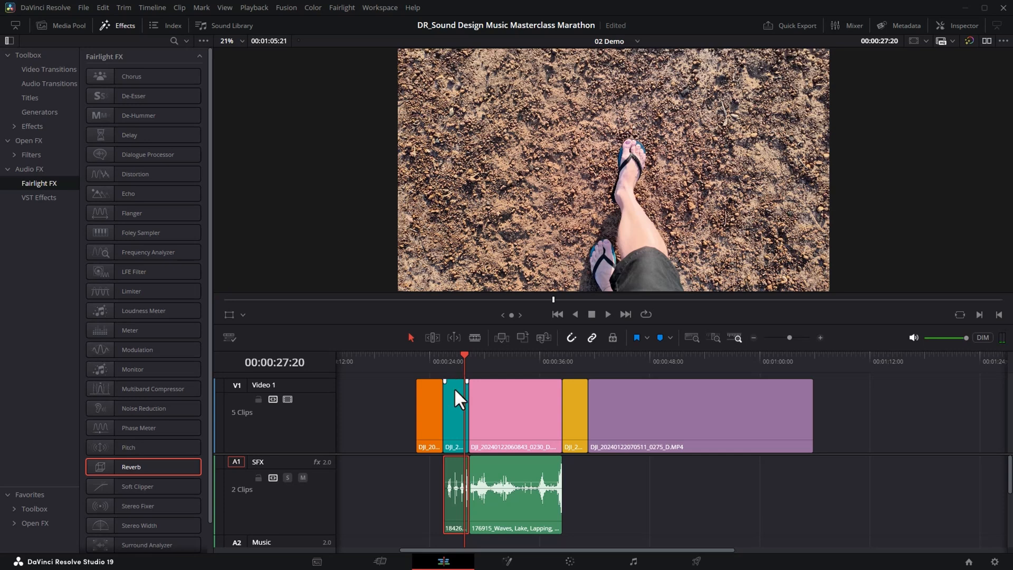
pyautogui.click(963, 25)
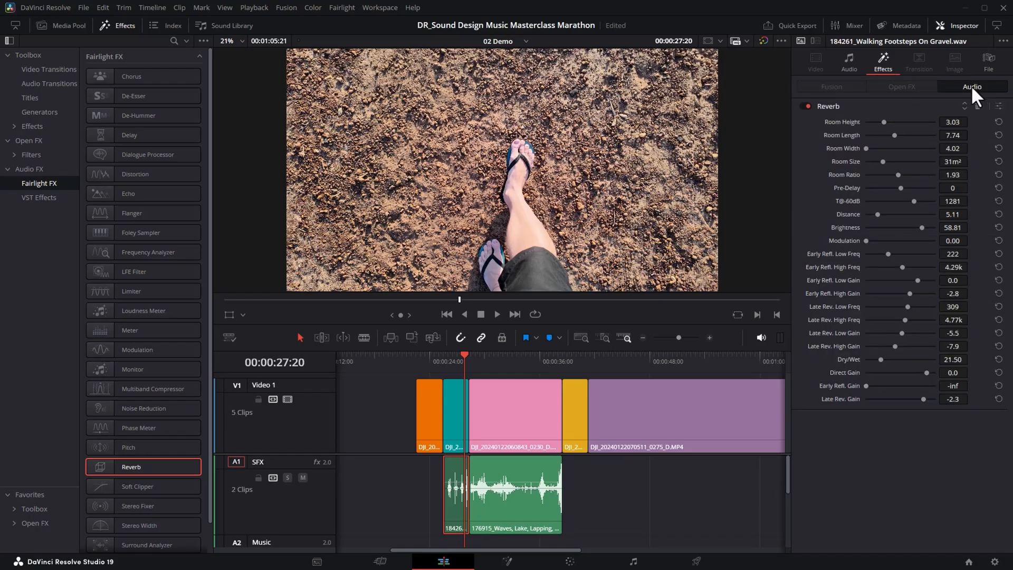
pyautogui.moveTo(983, 116)
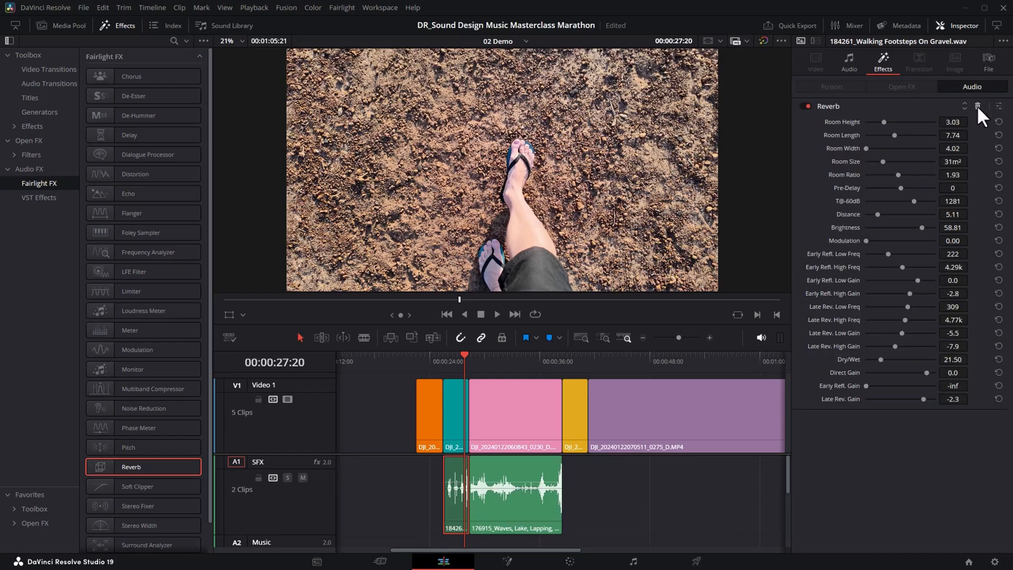
# Step: Delete the clip-level Reverb from the footsteps clip, leaving only the track reverb
pyautogui.click(978, 105)
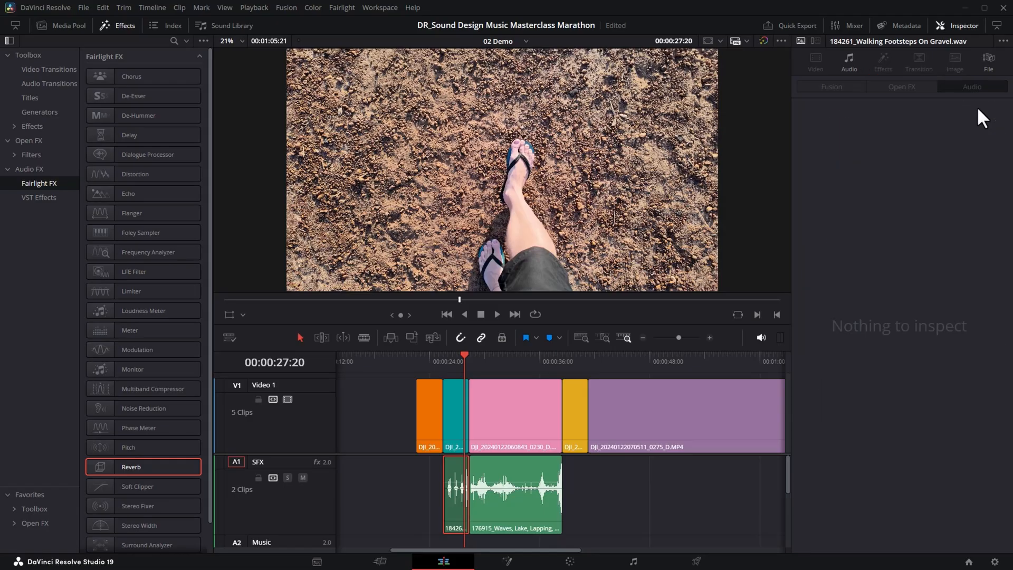
pyautogui.moveTo(451, 373)
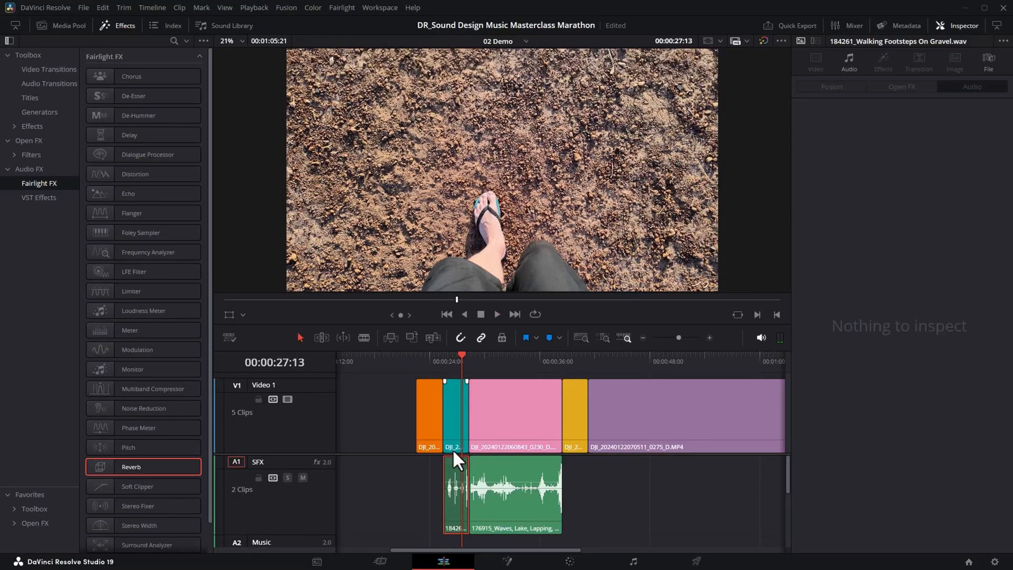
pyautogui.moveTo(396, 513)
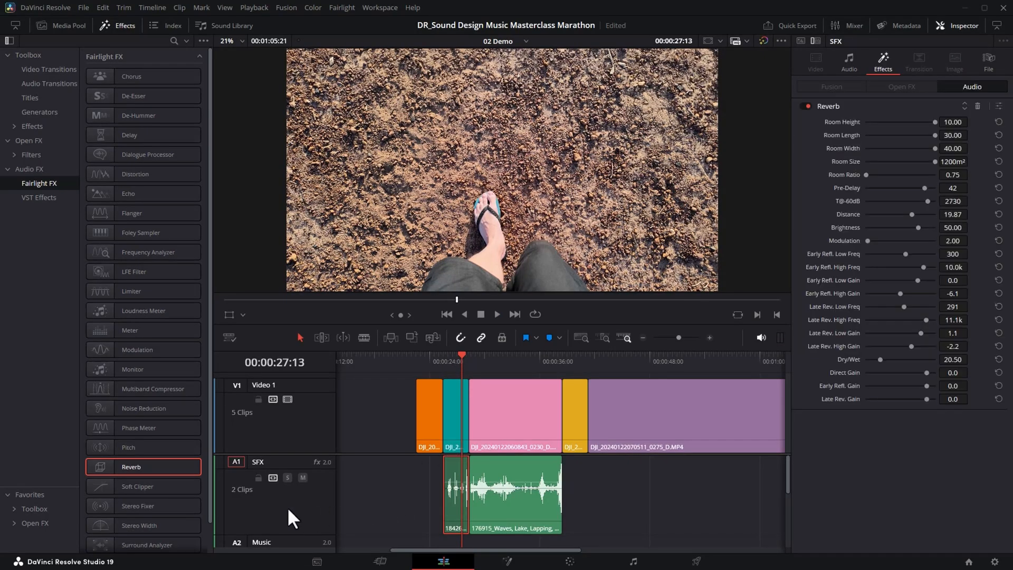
pyautogui.moveTo(972, 88)
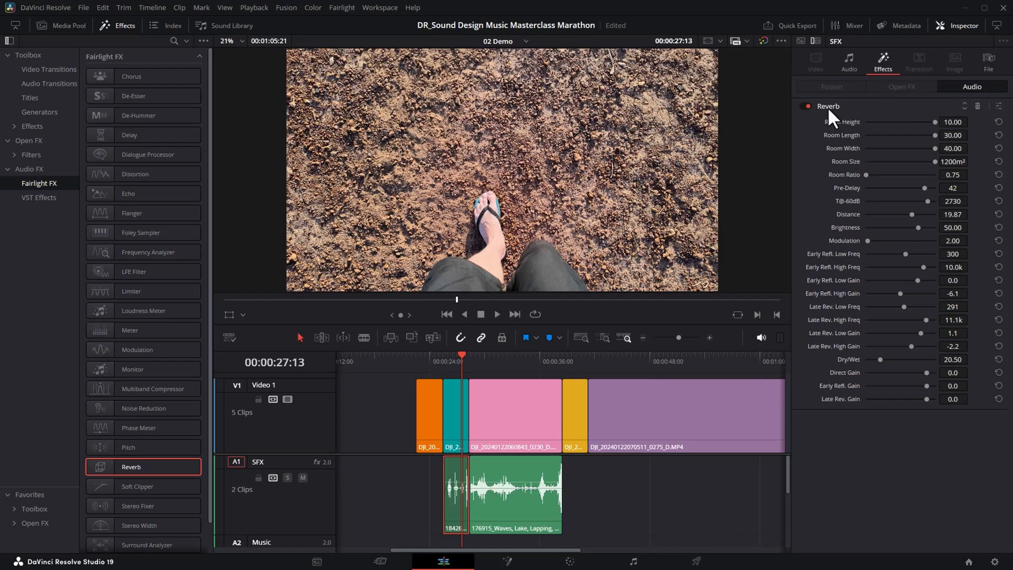
pyautogui.moveTo(931, 113)
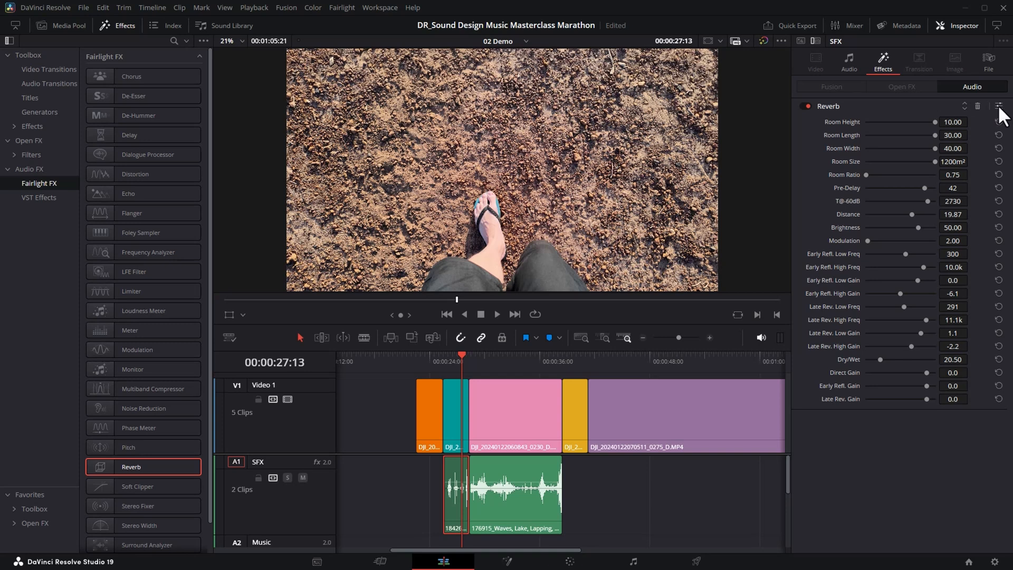
# Step: Bring up the SFX track's full Cathedral reverb controls to raise the wet mix to 37.5
pyautogui.click(997, 105)
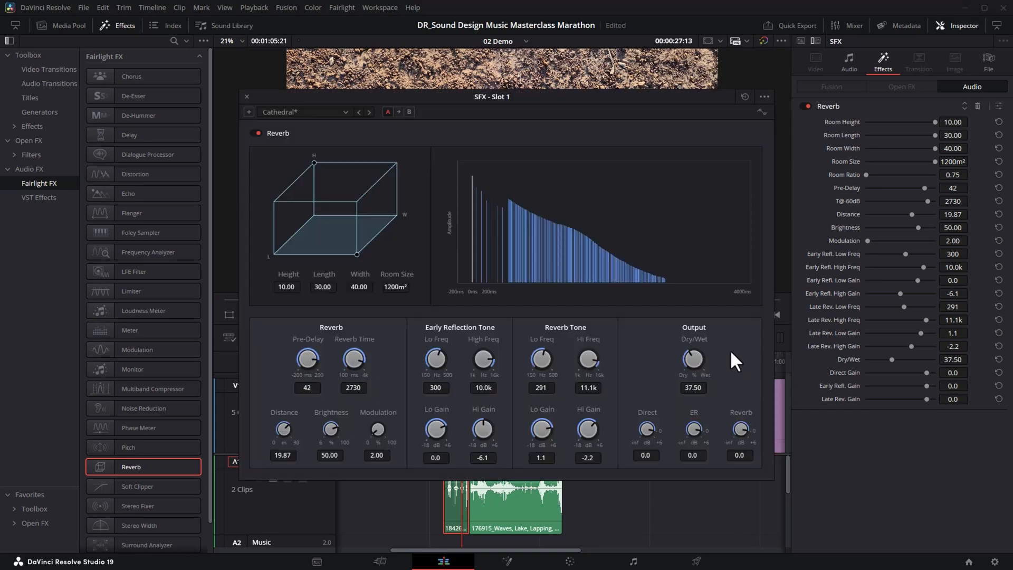